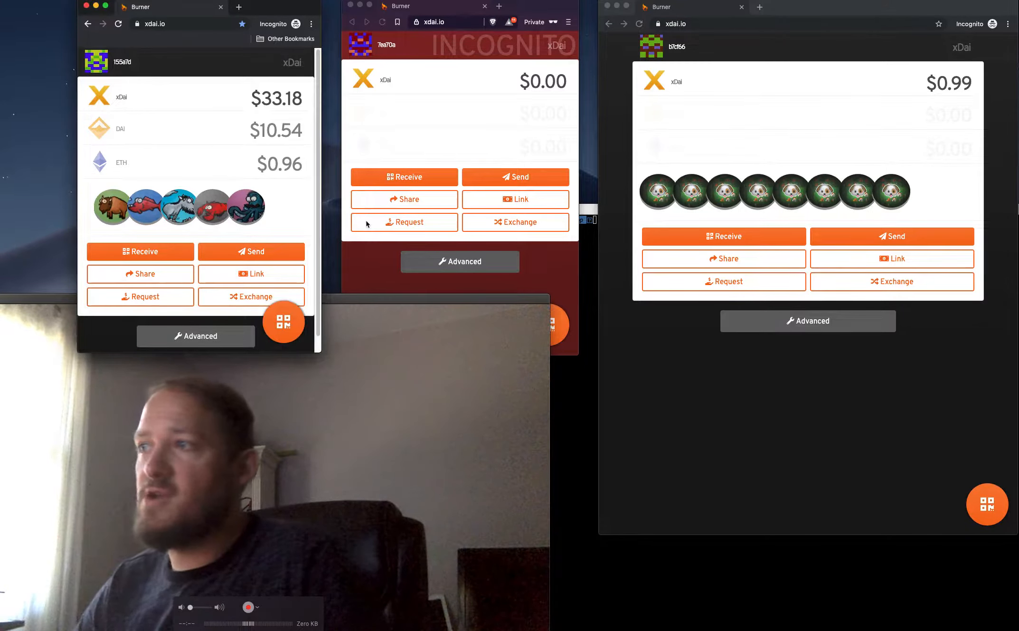
{"action": "mouse_move", "coordinate": [192, 211]}
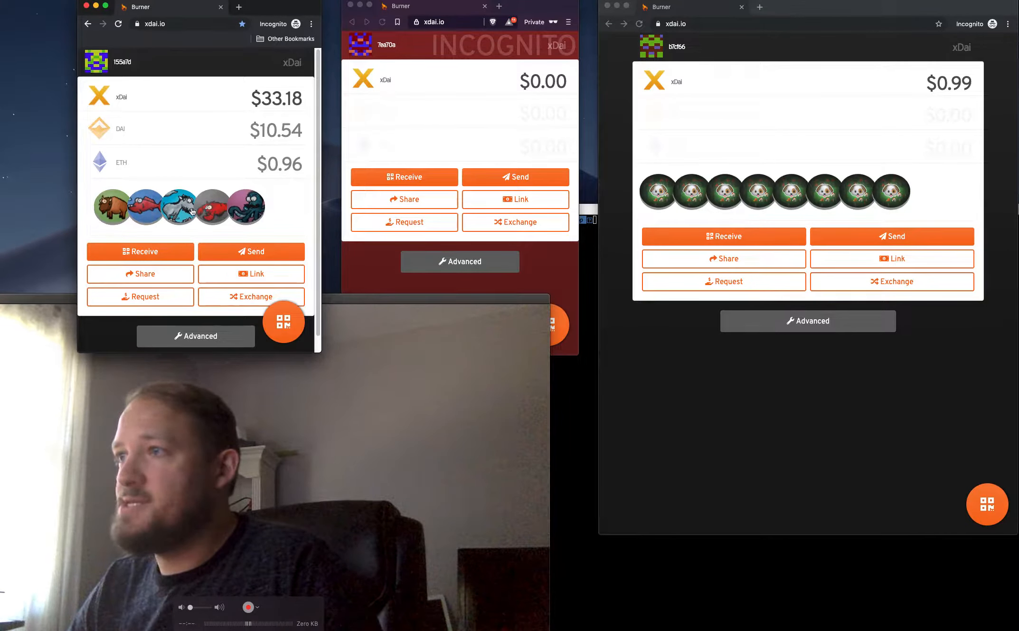
- Bring up the Lobster collectible's send form in the incognito wallet, then start ./badgeDropper in the terminal
{"action": "left_click", "coordinate": [178, 207]}
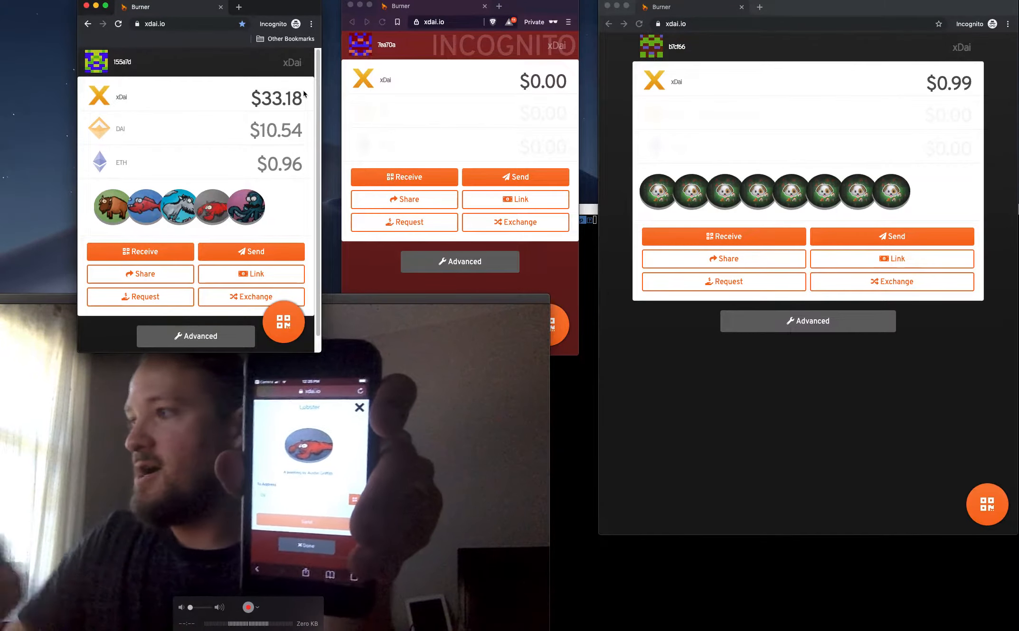
{"action": "left_click", "coordinate": [405, 223]}
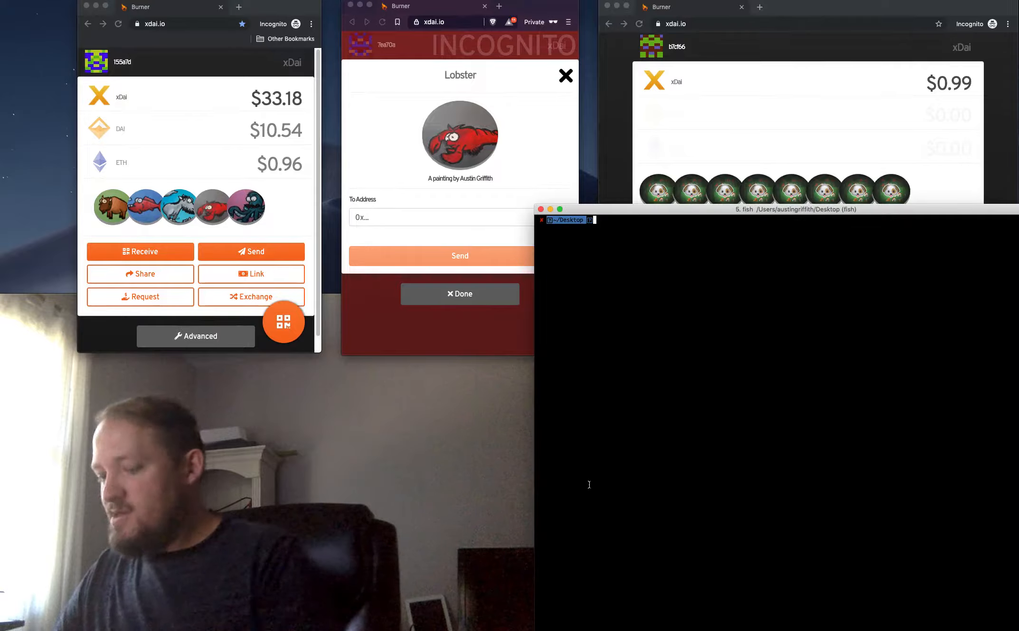
{"action": "type", "text": "./badgeDropper"}
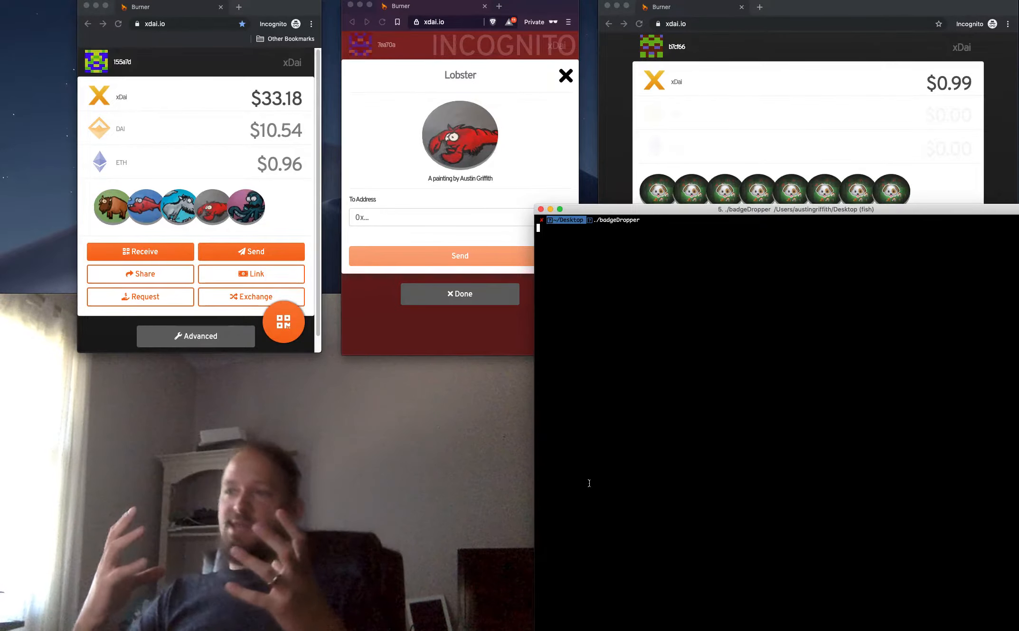